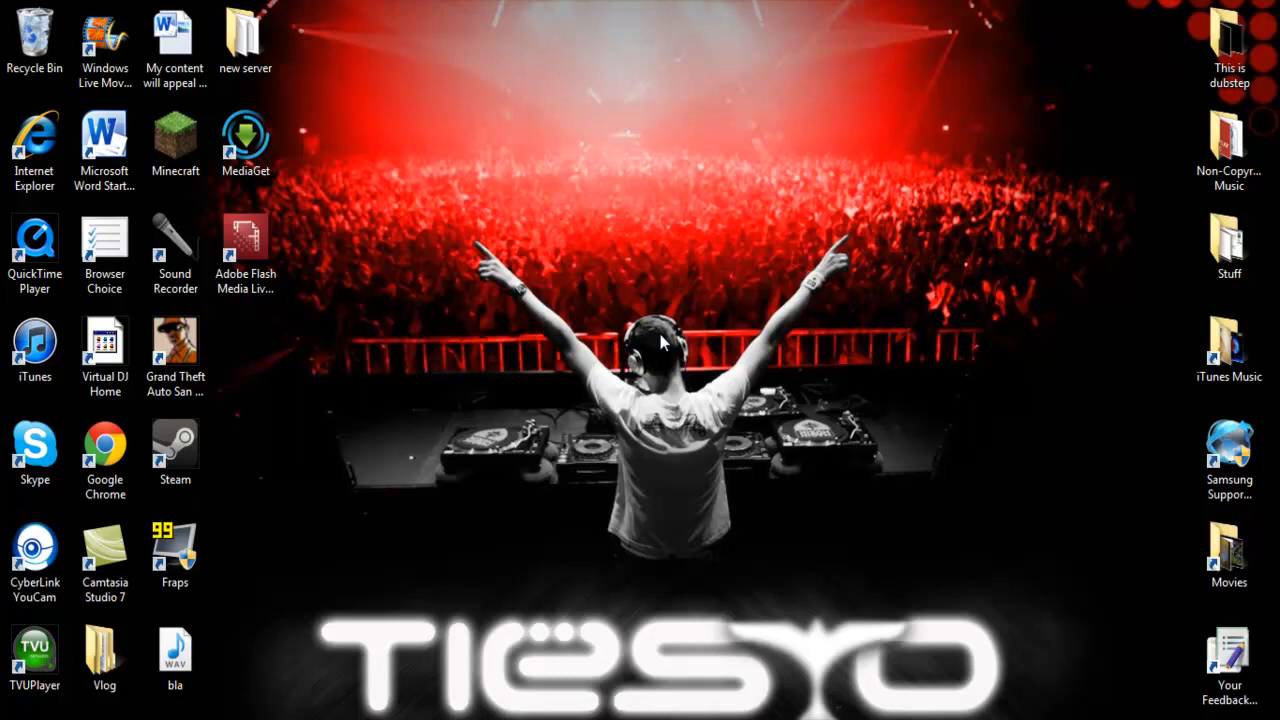
pyautogui.moveTo(590, 500)
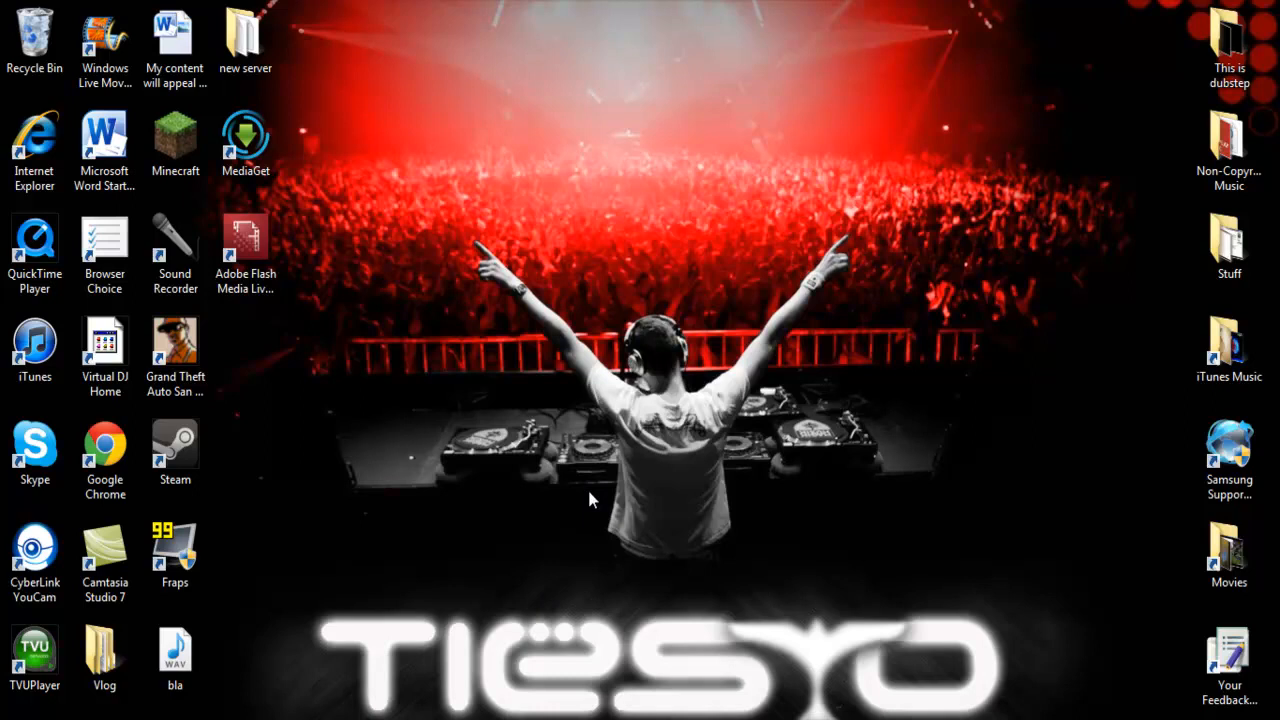
pyautogui.moveTo(490, 590)
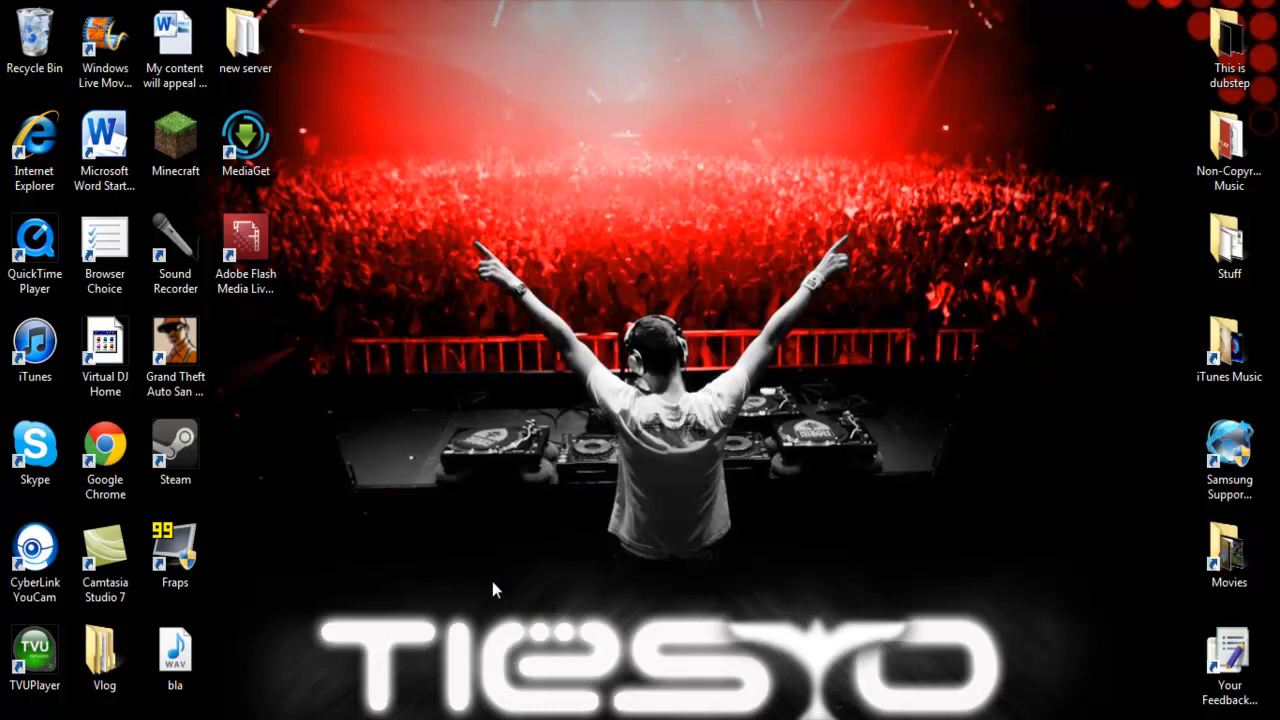
pyautogui.moveTo(420, 644)
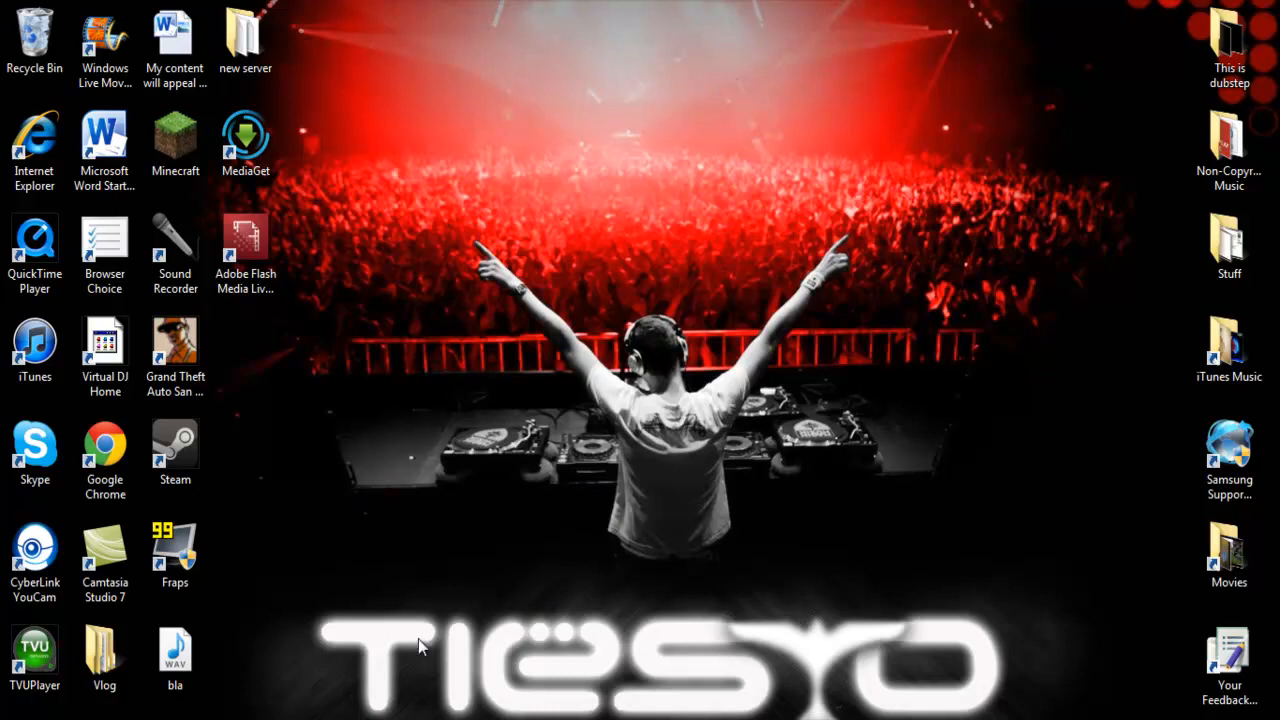
pyautogui.moveTo(528, 648)
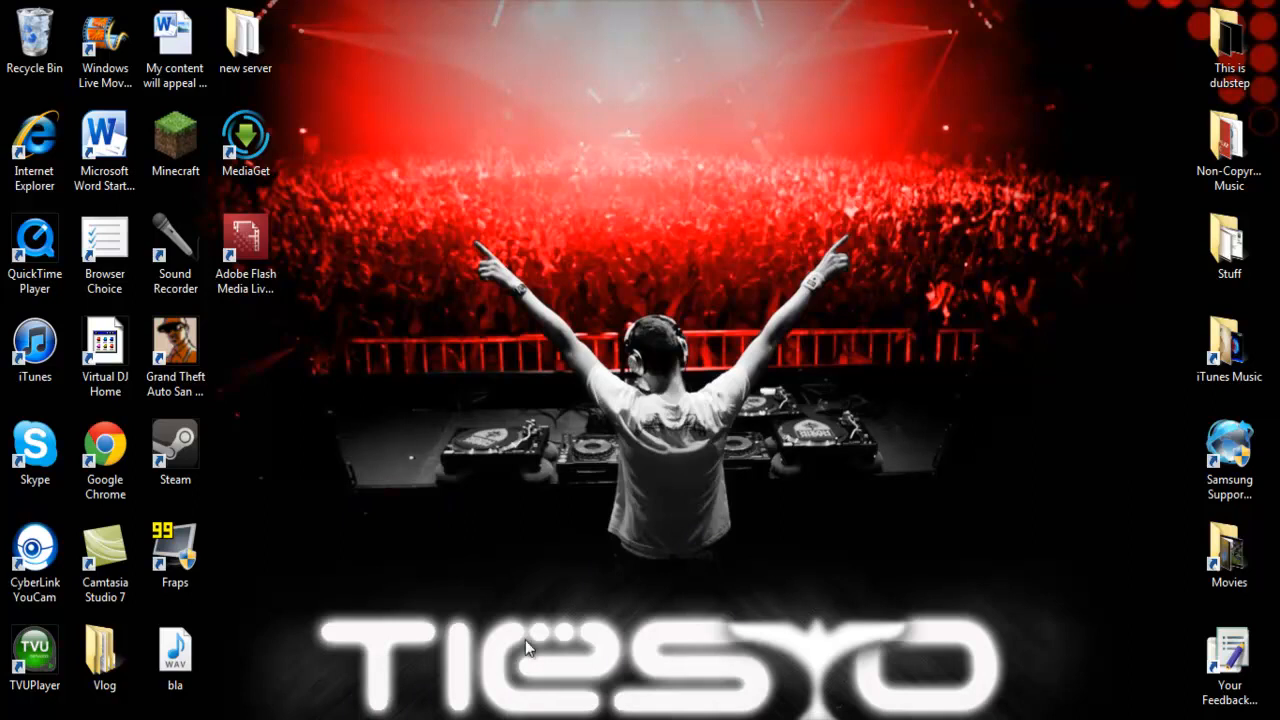
pyautogui.moveTo(578, 310)
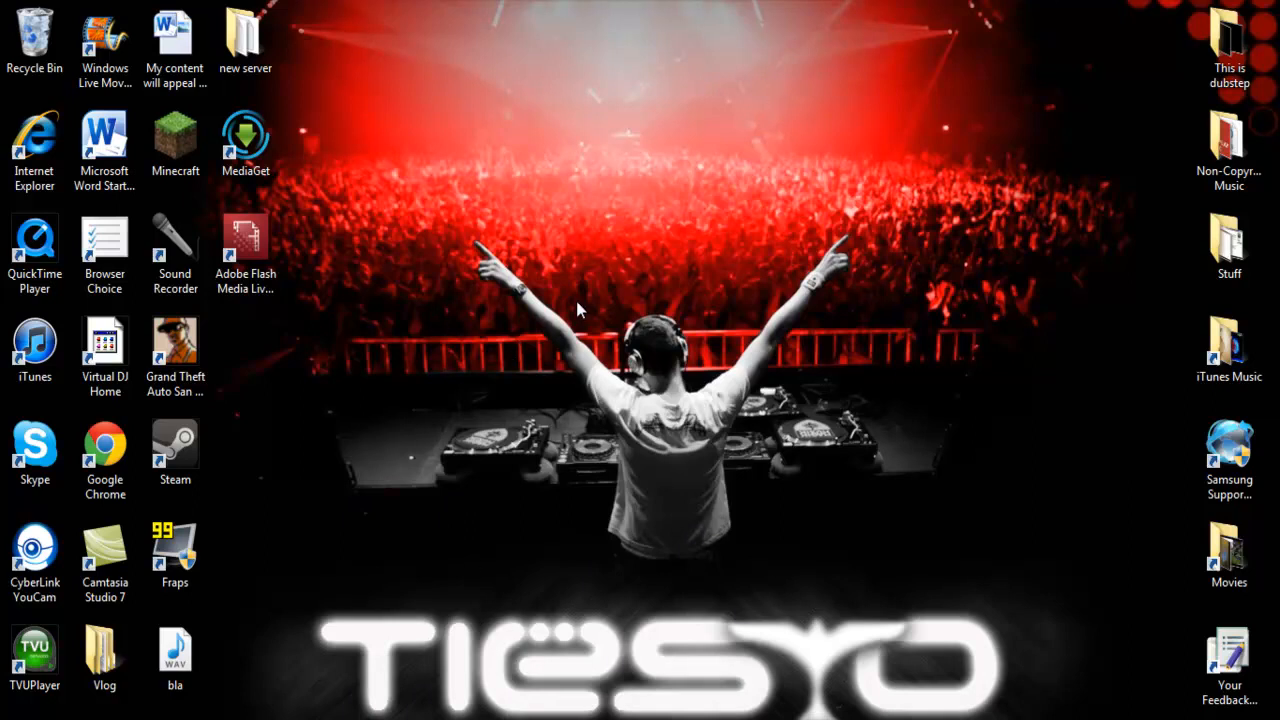
pyautogui.moveTo(490, 248)
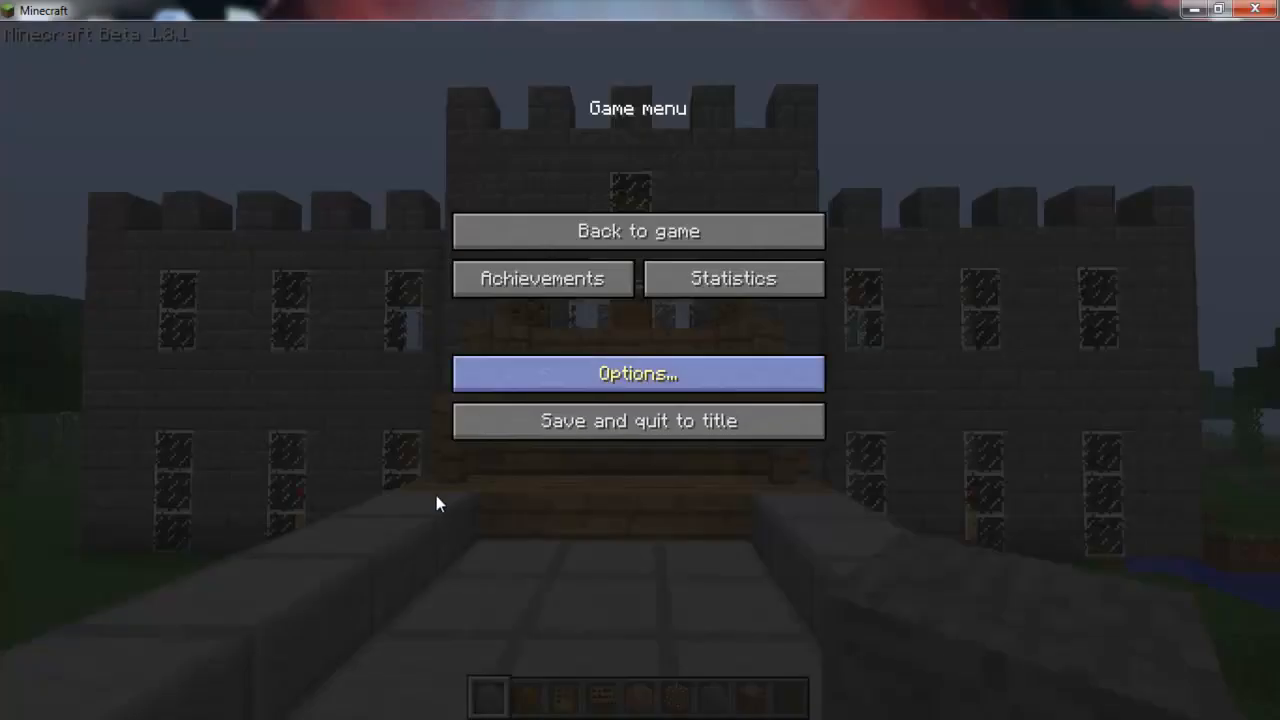
# Return from the pause menu to the castle, then exit Minecraft to the desktop
pyautogui.click(638, 232)
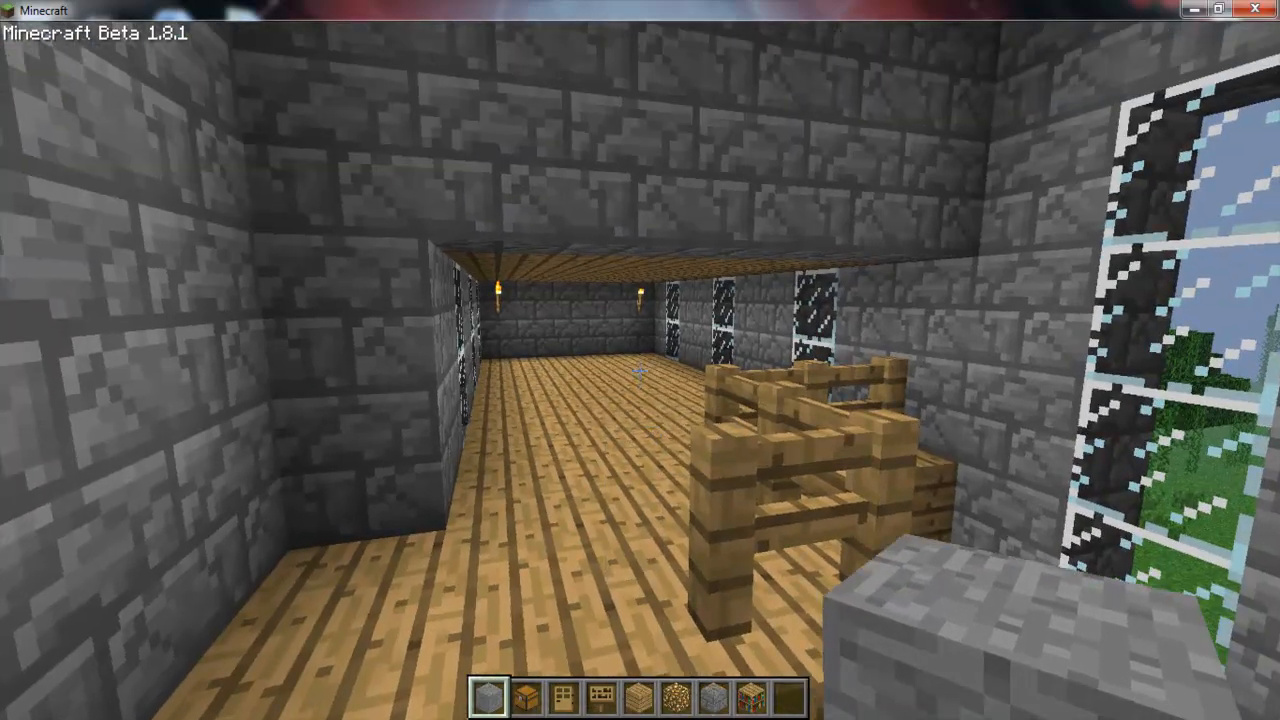
pyautogui.press('Escape')
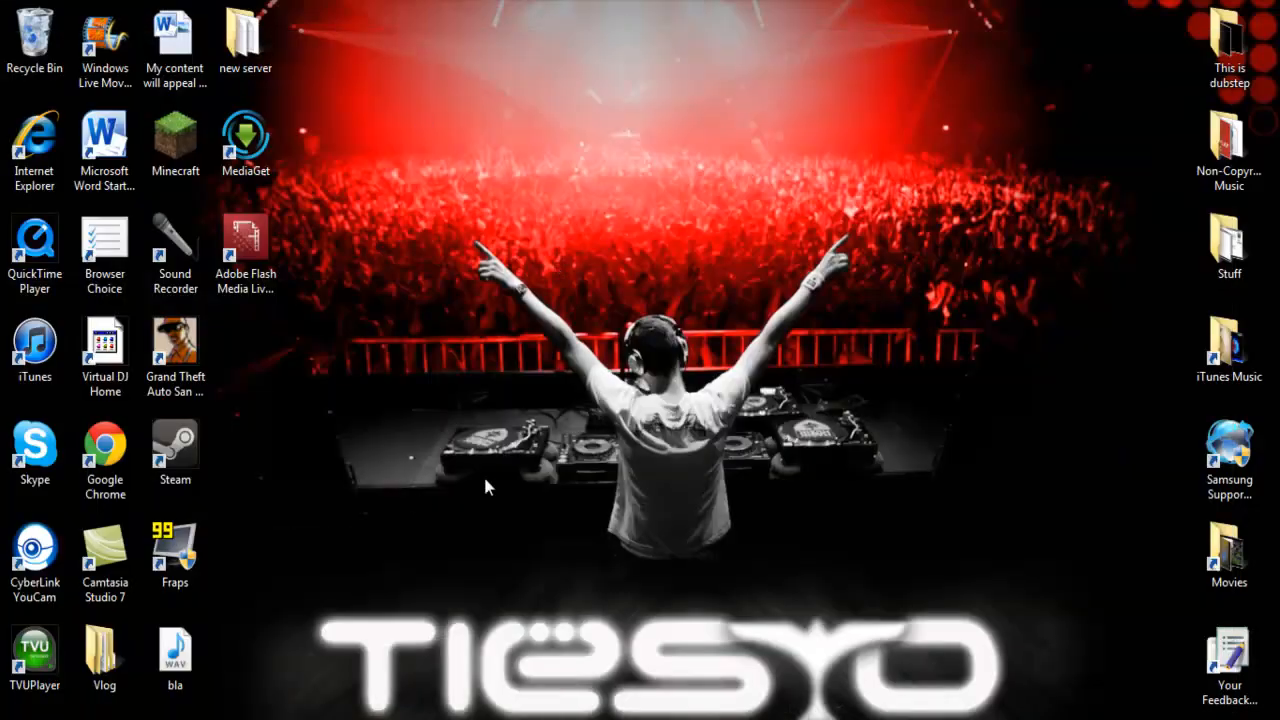
pyautogui.moveTo(576, 210)
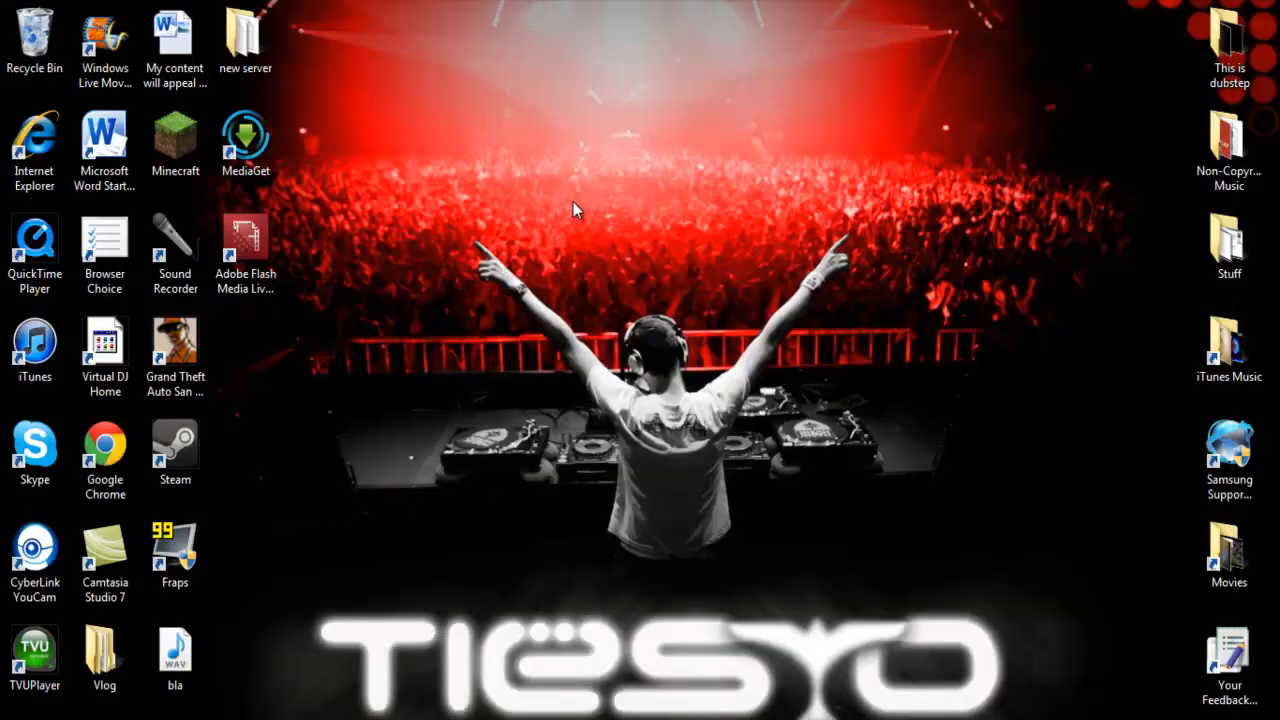
# Bring up the desktop's right-click menu with View, New and Personalize
pyautogui.rightClick(576, 210)
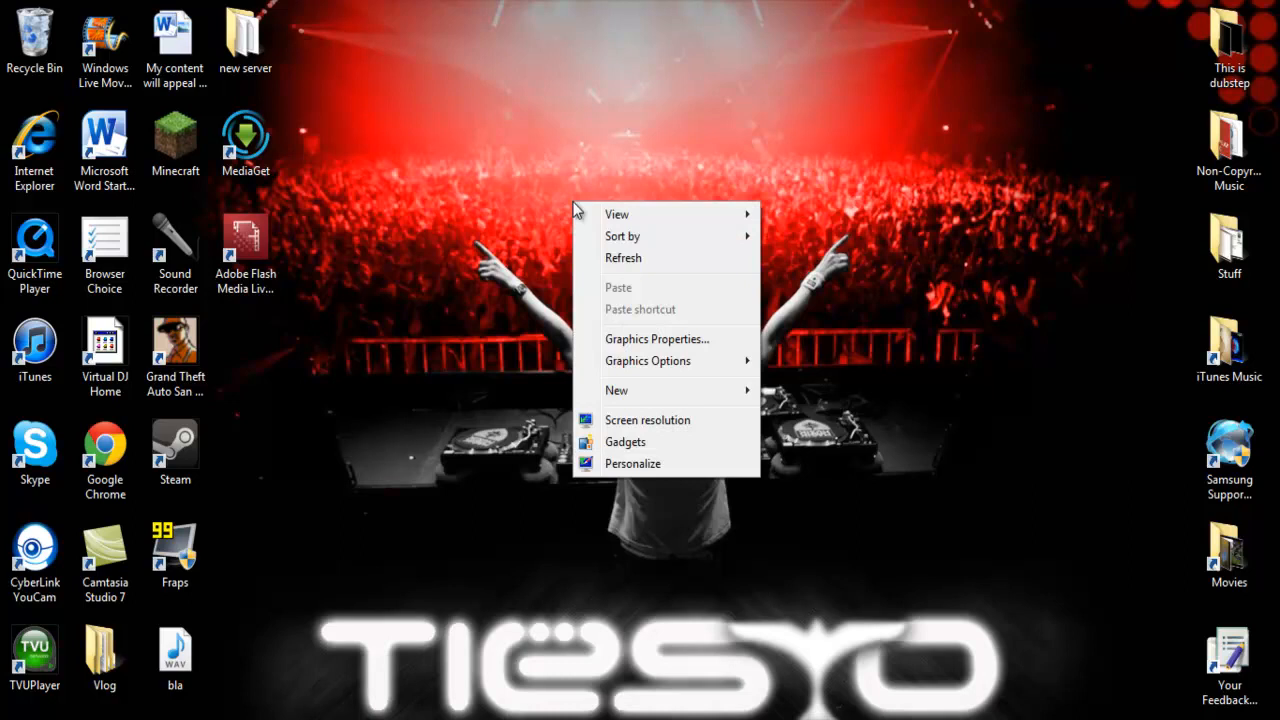
pyautogui.moveTo(592, 252)
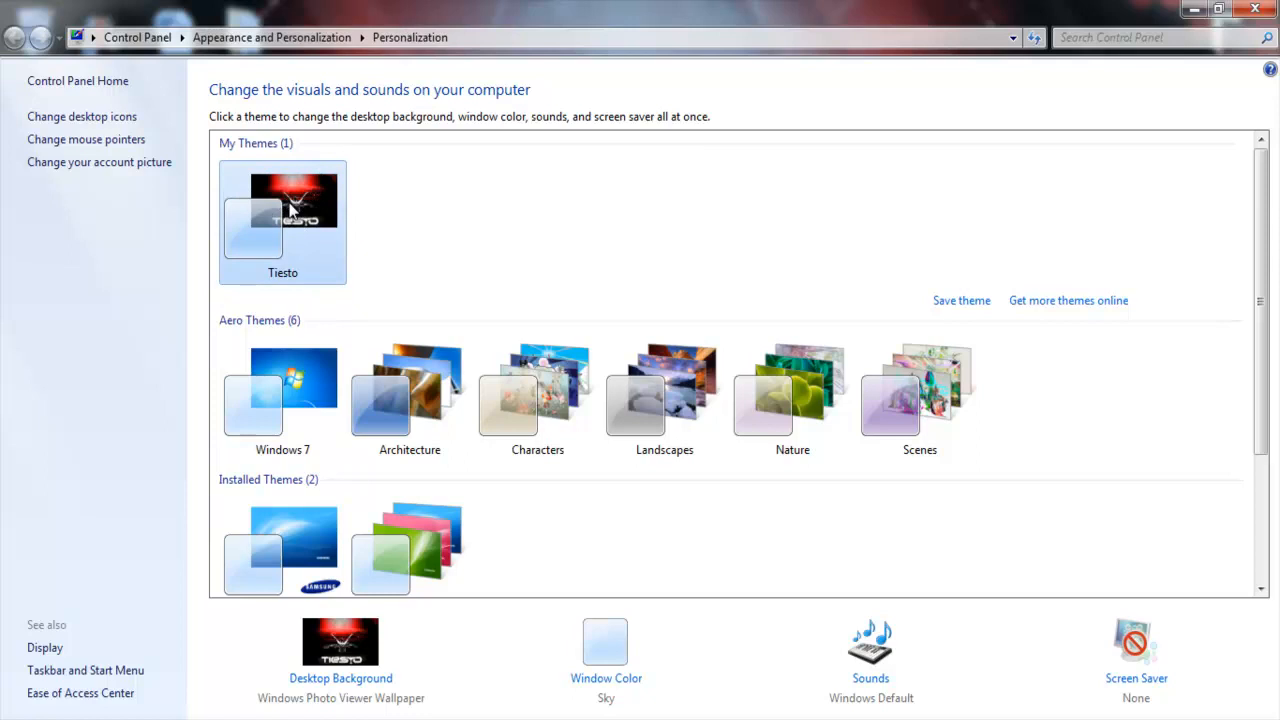
pyautogui.moveTo(308, 280)
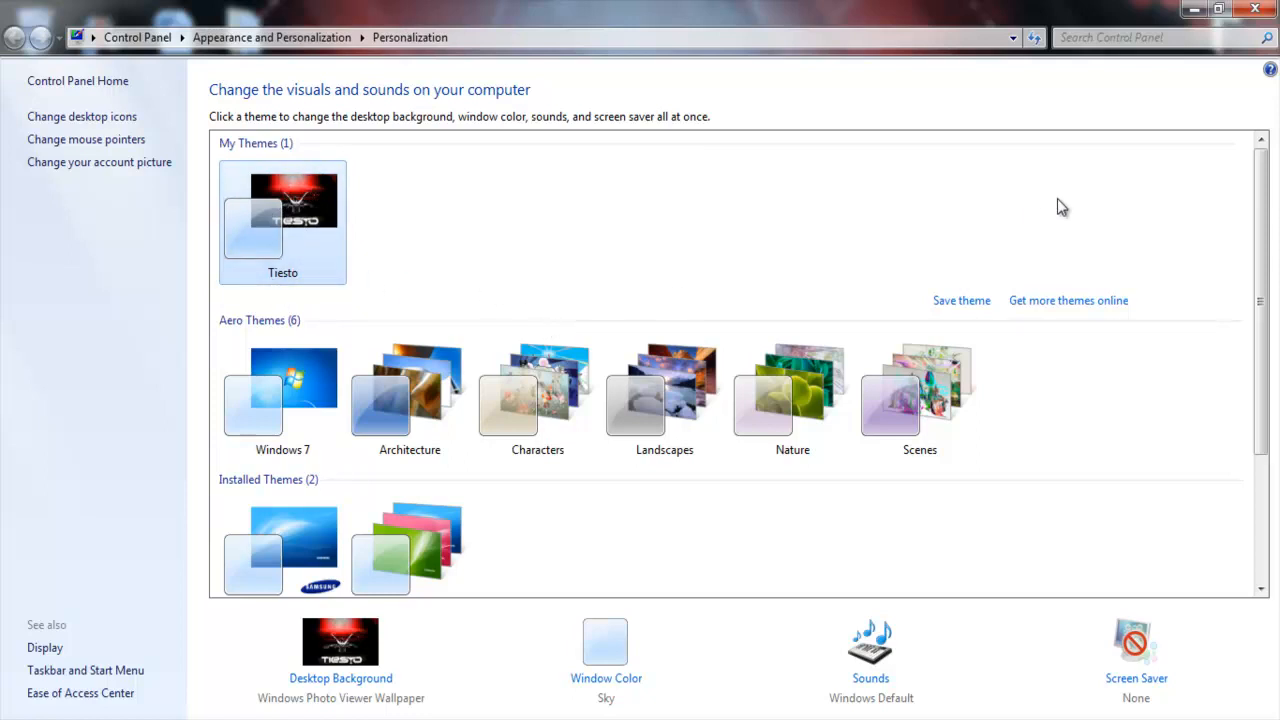
# Apply the Samsung Basic theme from Installed Themes, replacing the Tiesto wallpaper
pyautogui.scroll(-3)
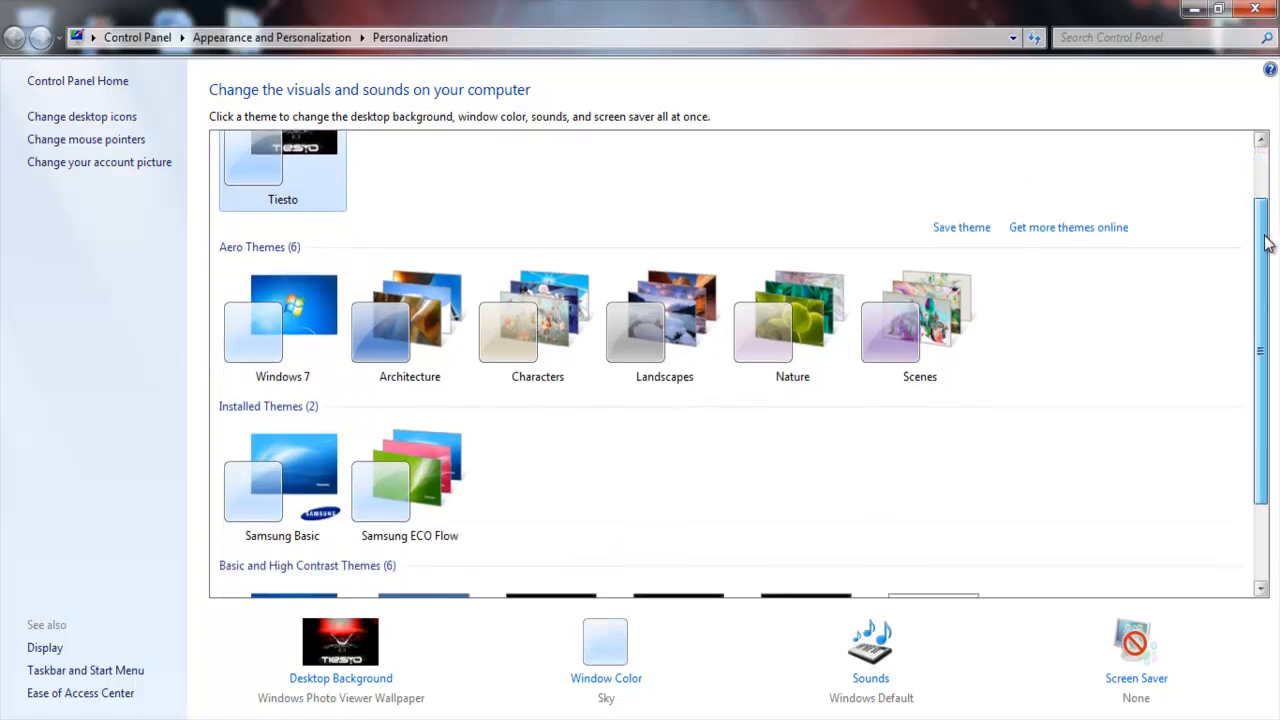
pyautogui.scroll(-3)
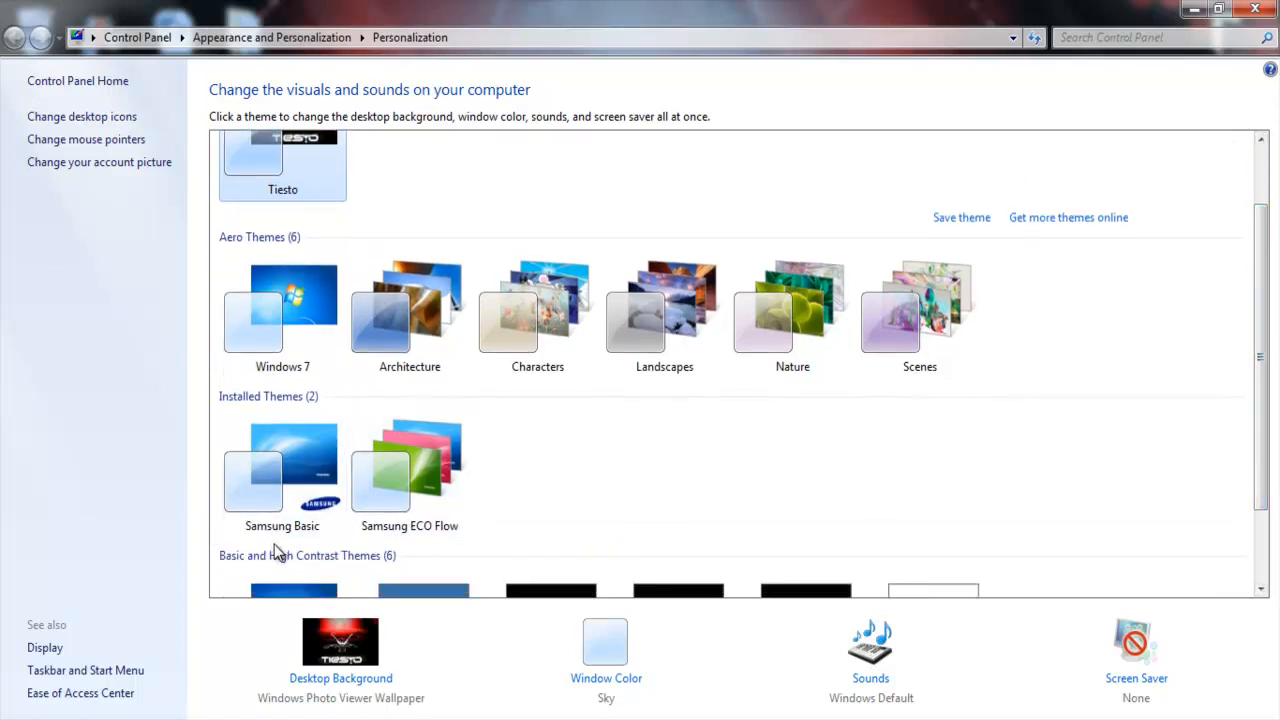
pyautogui.click(282, 470)
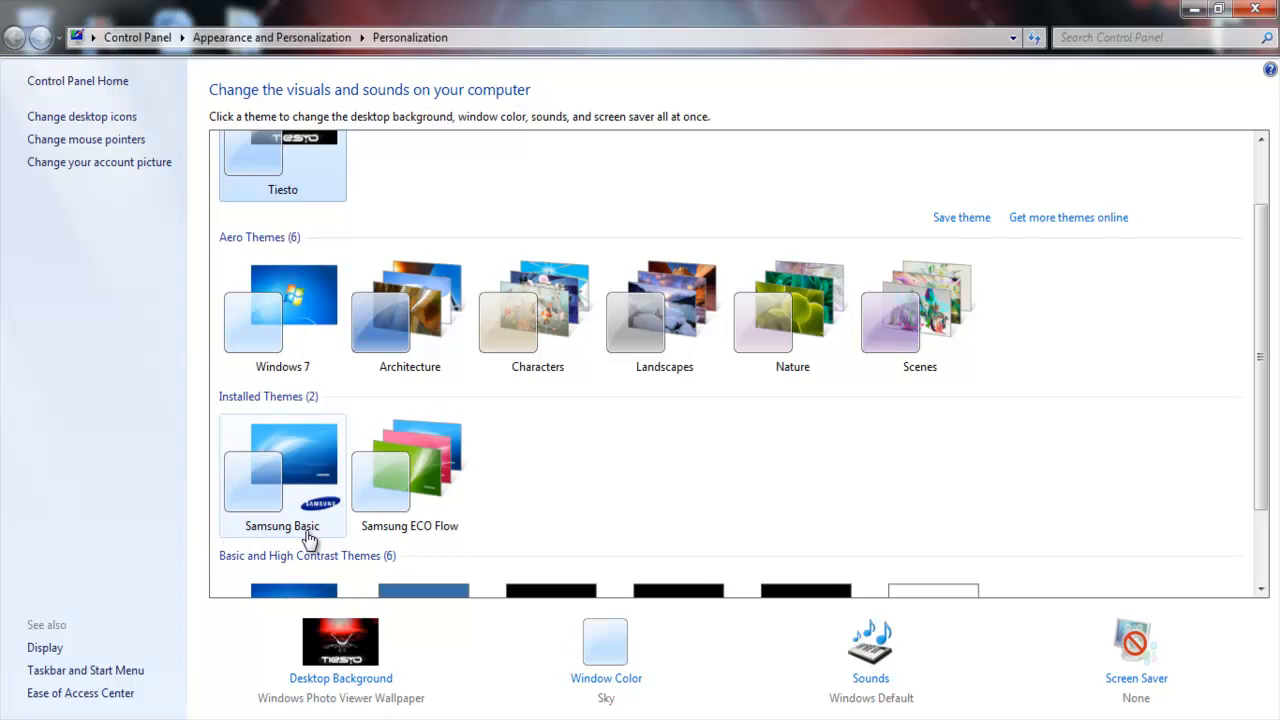
pyautogui.moveTo(312, 536)
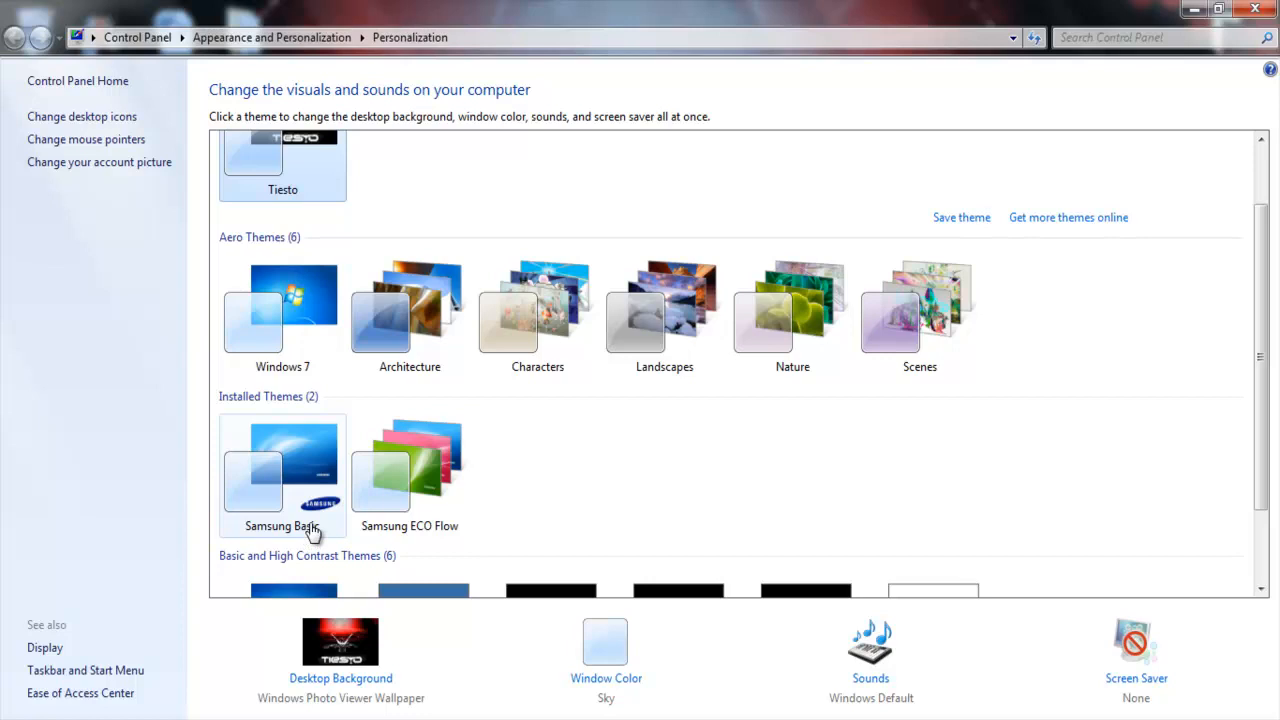
pyautogui.click(282, 470)
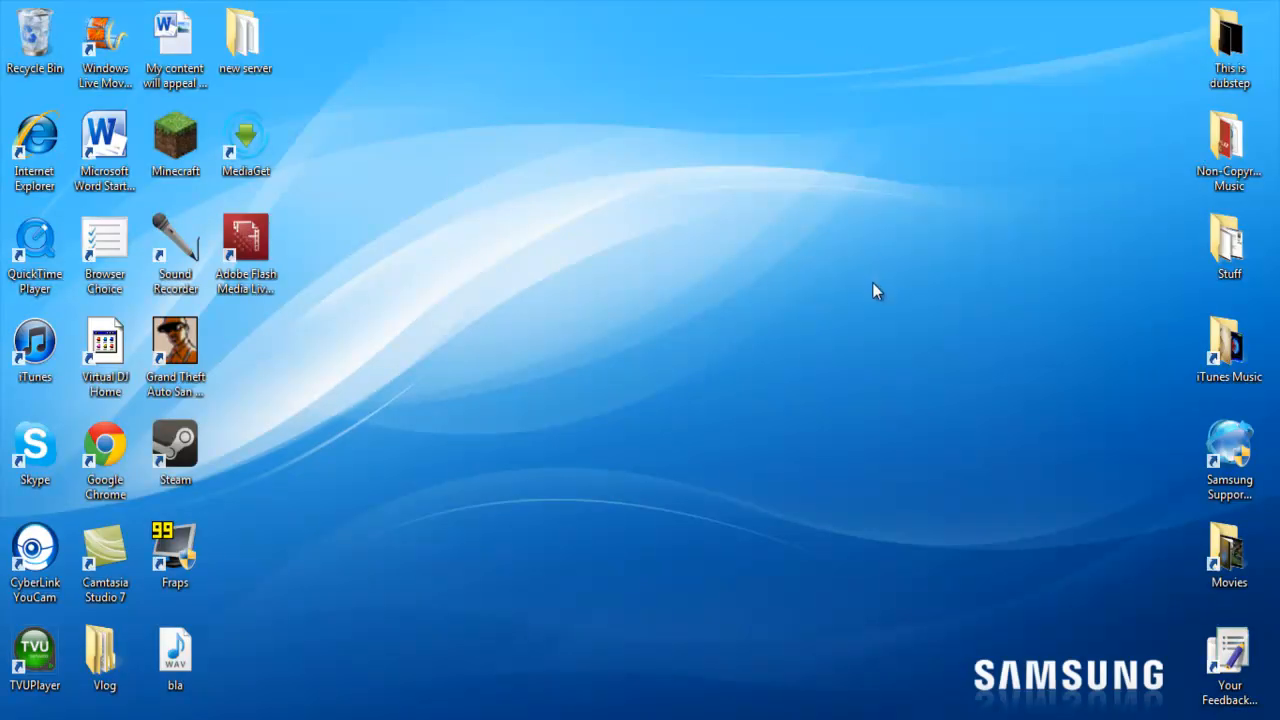
pyautogui.moveTo(870, 296)
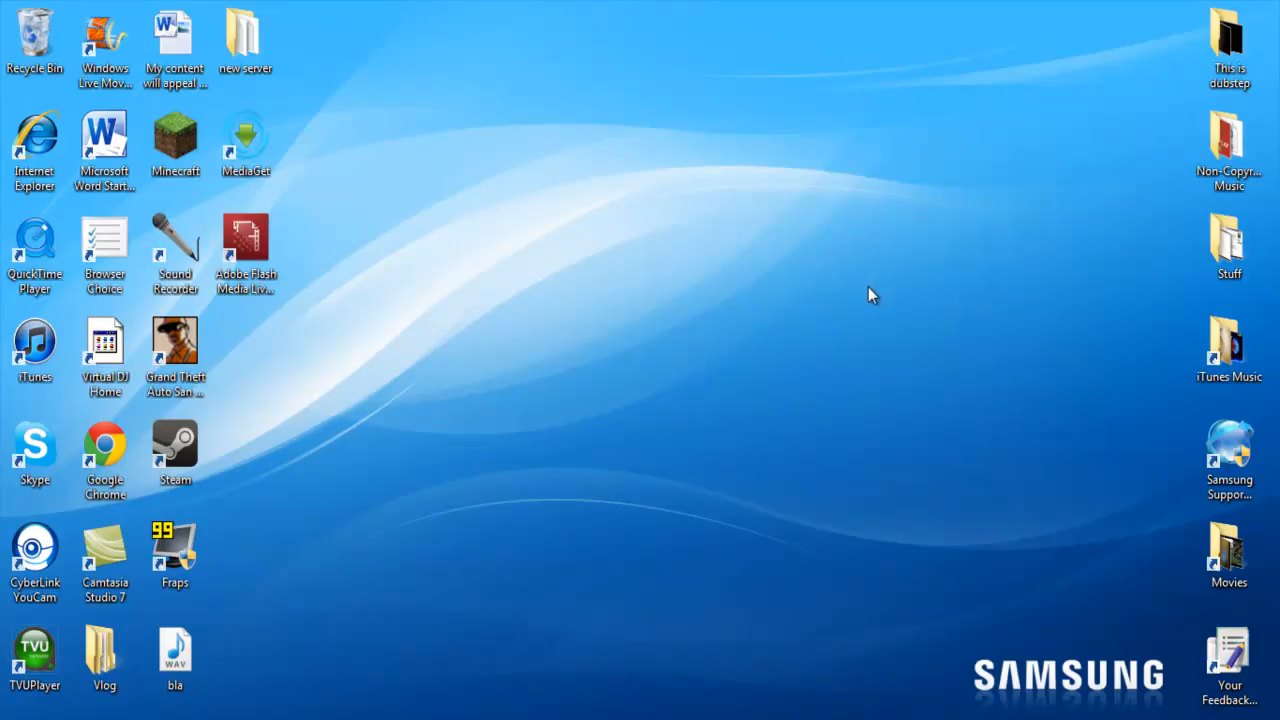